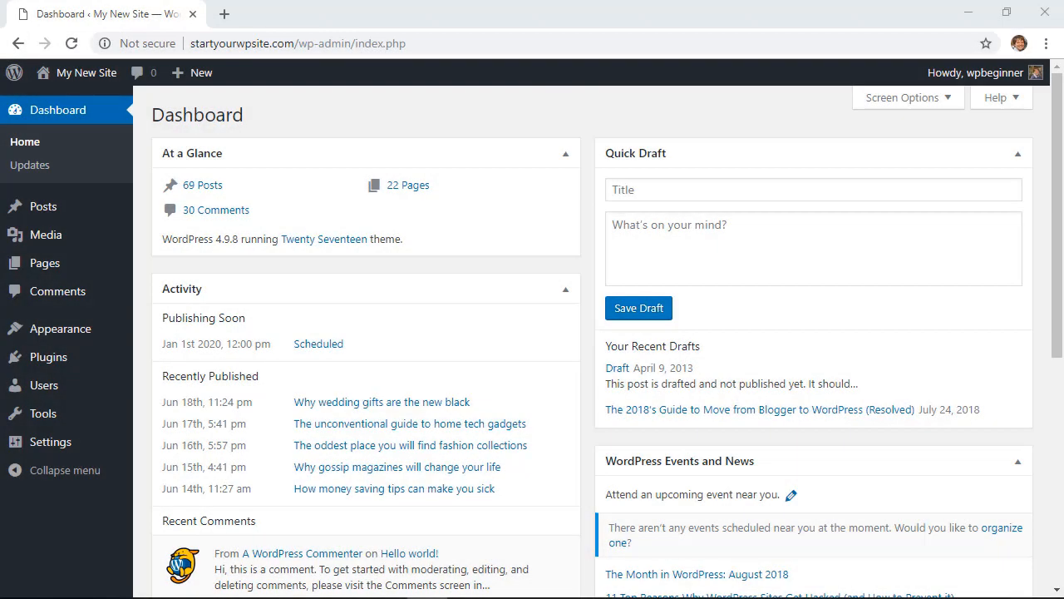
{"action": "mouse_move", "coordinate": [1044, 12]}
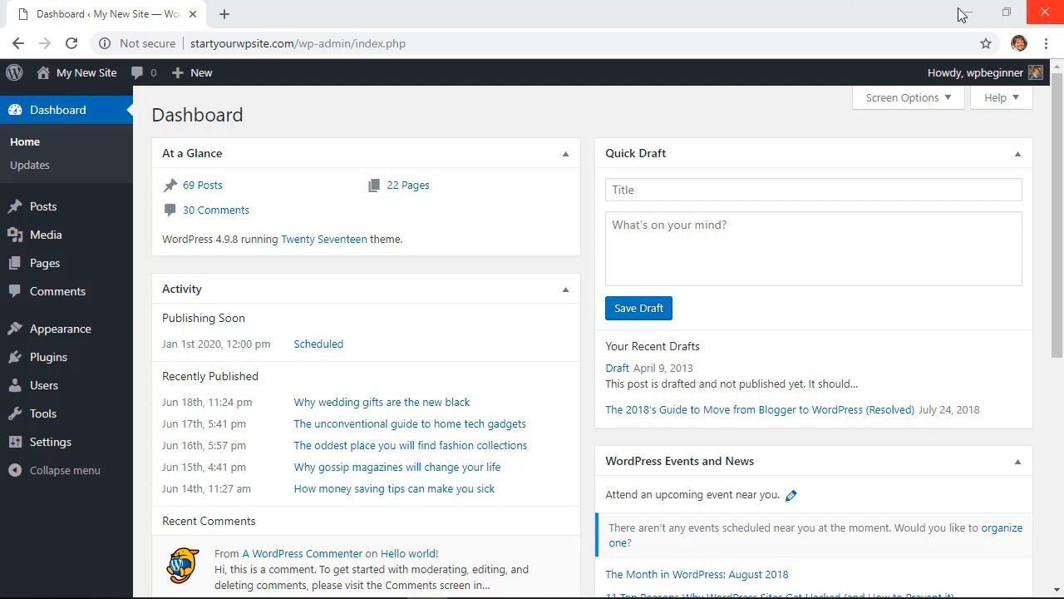
{"action": "mouse_move", "coordinate": [46, 355]}
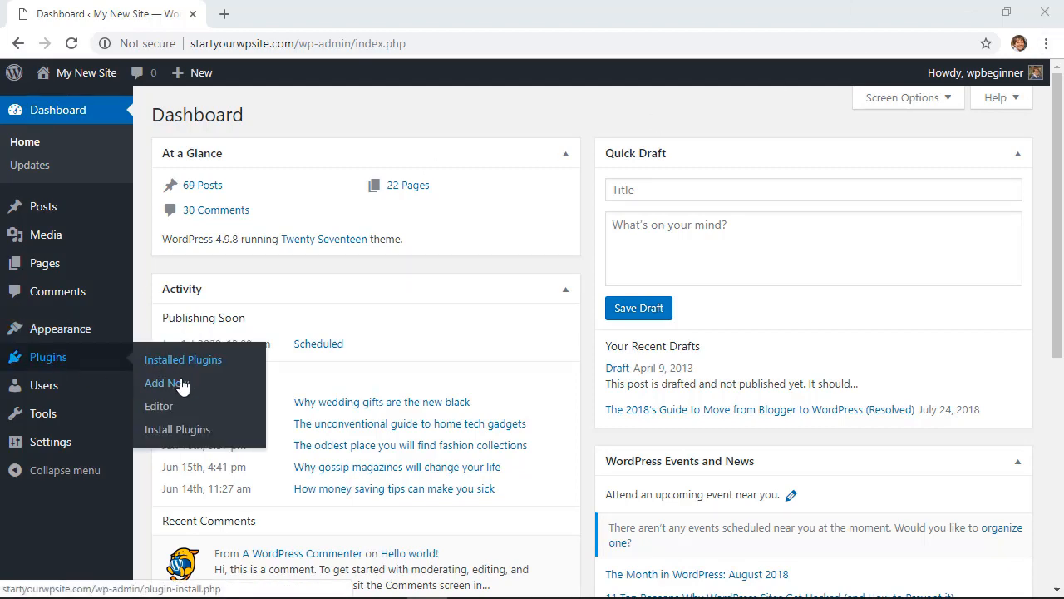
Step: Go to the Add Plugins page from the Plugins menu
{"action": "left_click", "coordinate": [166, 383]}
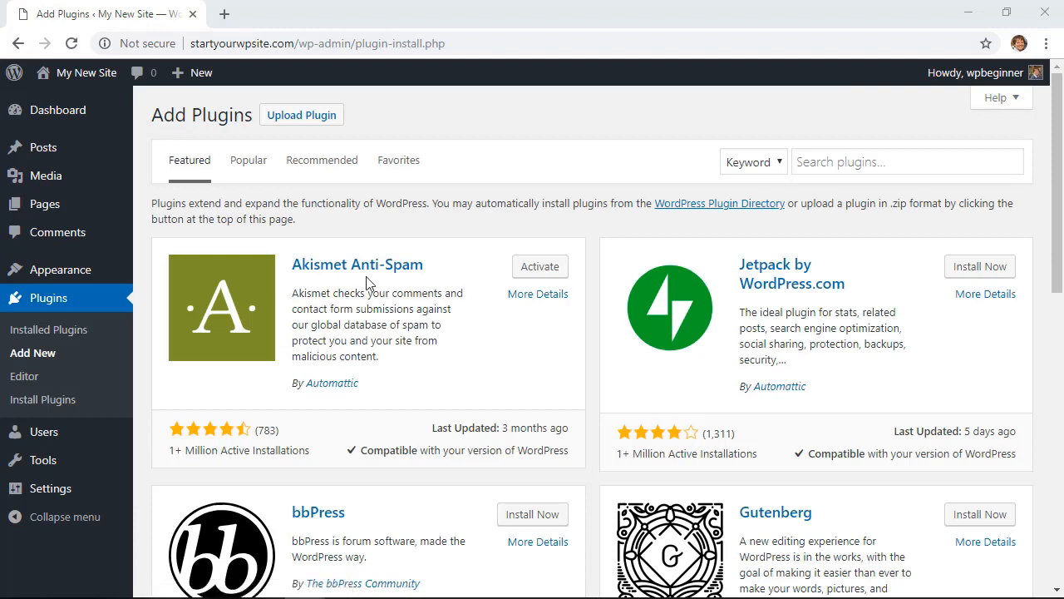
Step: Search for 'redirect url to post', install and activate the plugin, and copy its button shortcode
{"action": "left_click", "coordinate": [908, 161]}
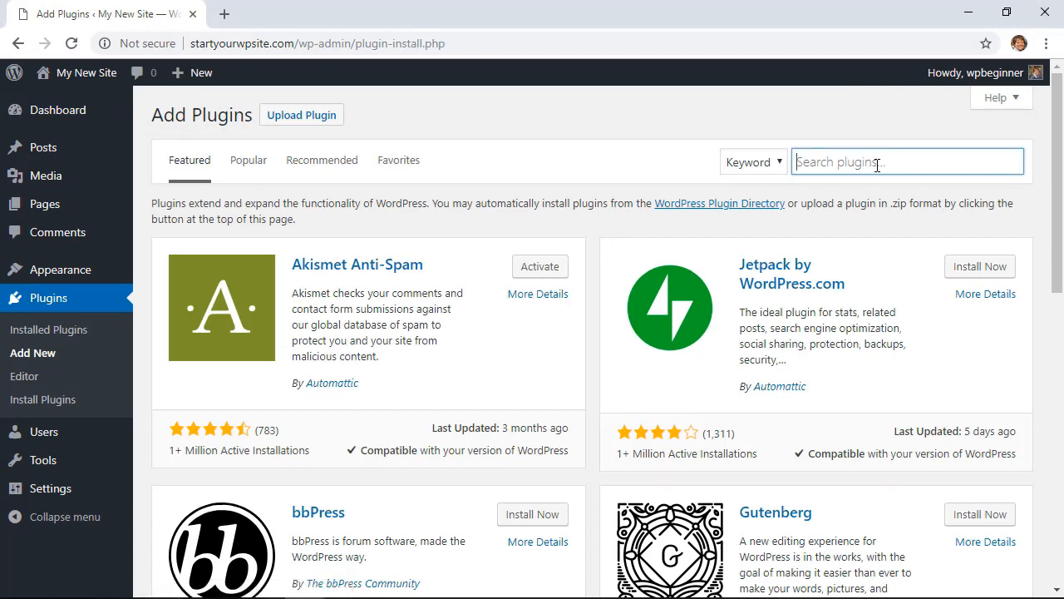
{"action": "type", "text": "redirect url to post"}
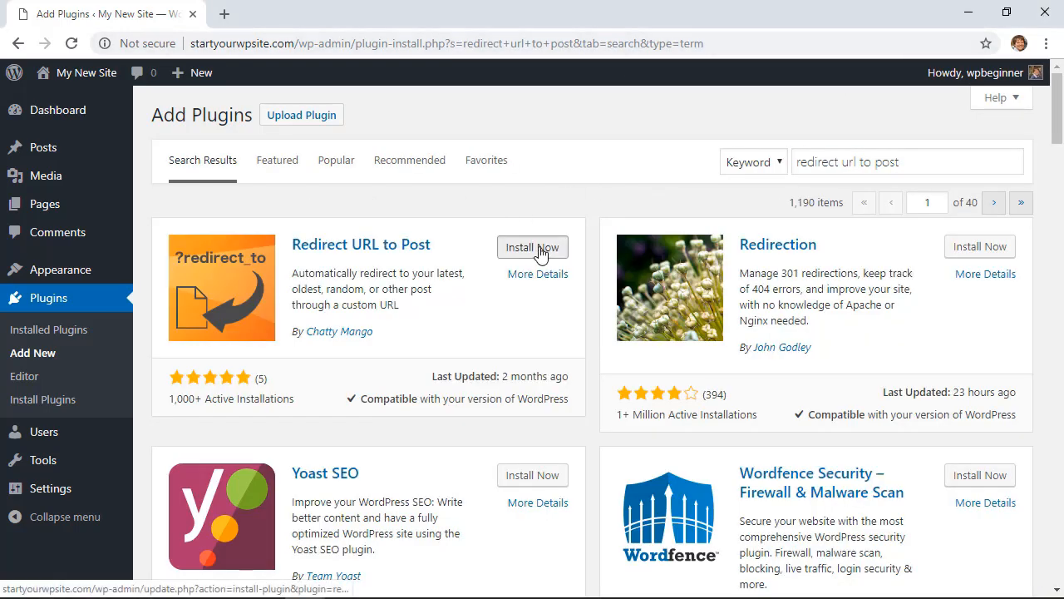
{"action": "left_click", "coordinate": [532, 246]}
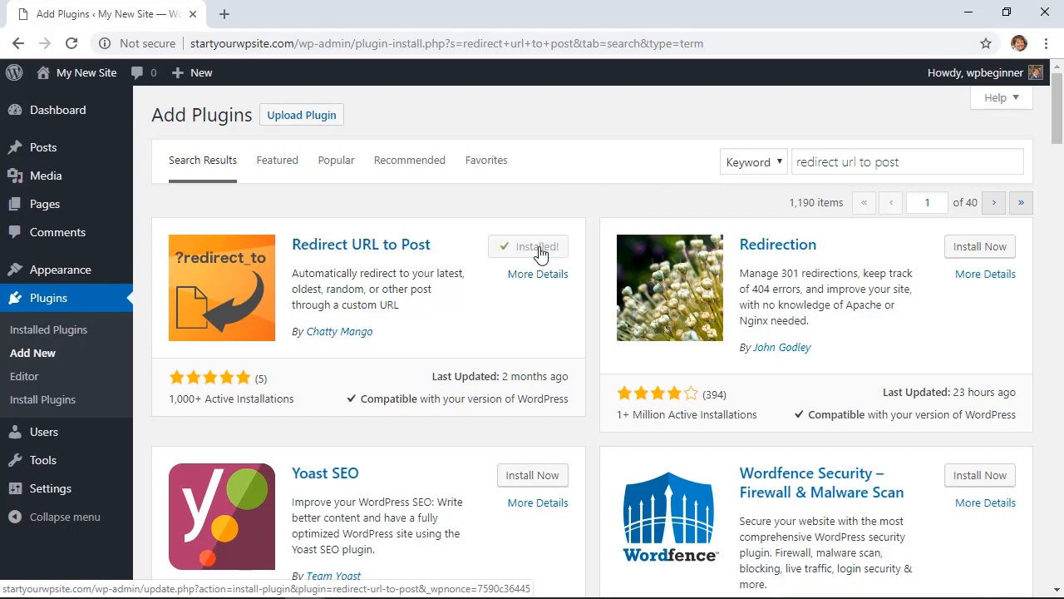
{"action": "left_click", "coordinate": [527, 247]}
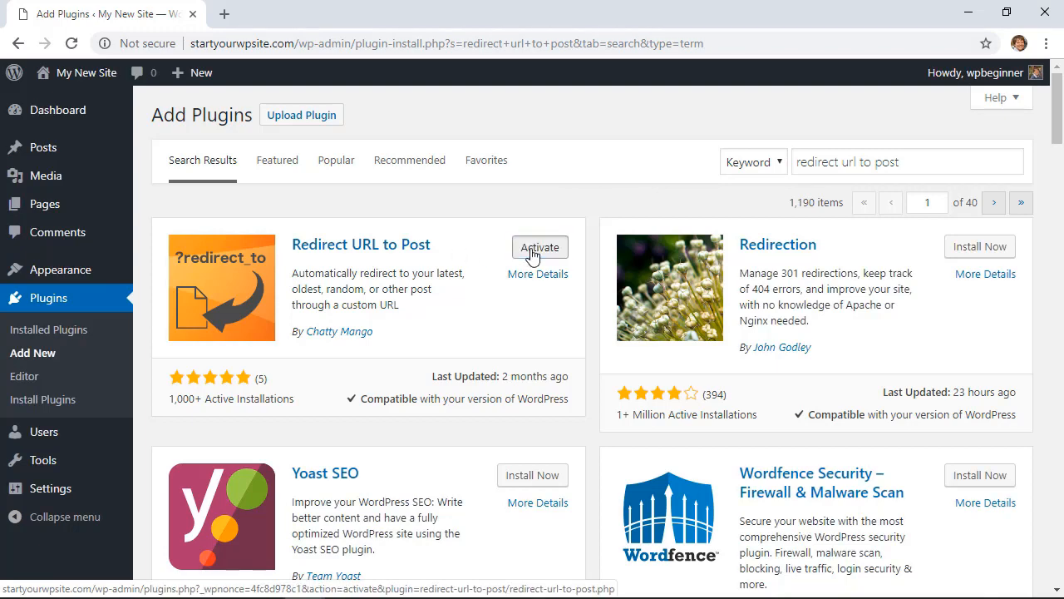
{"action": "left_click", "coordinate": [539, 246]}
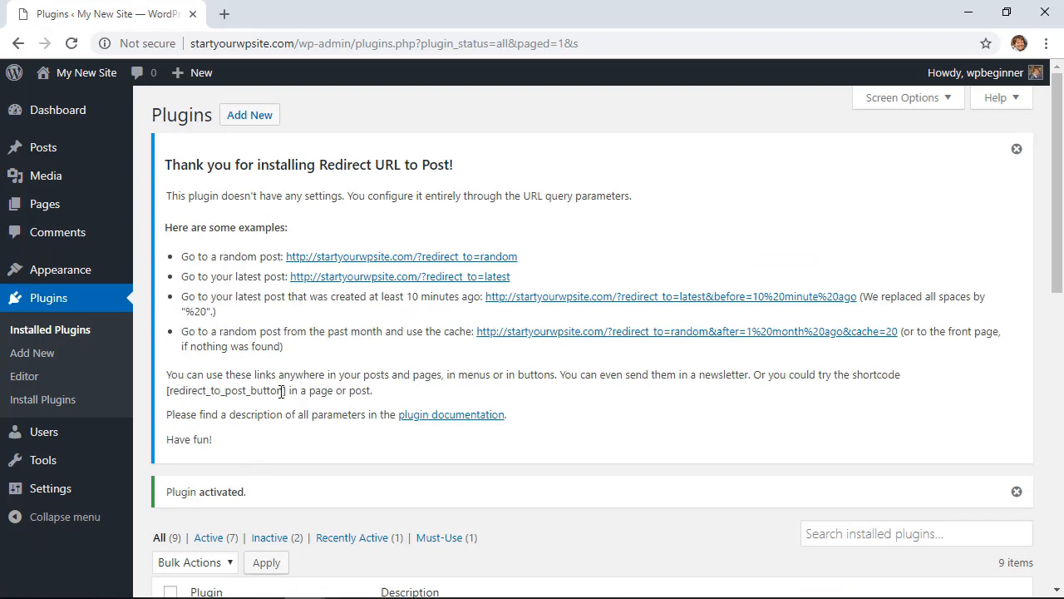
{"action": "double_click", "coordinate": [247, 389]}
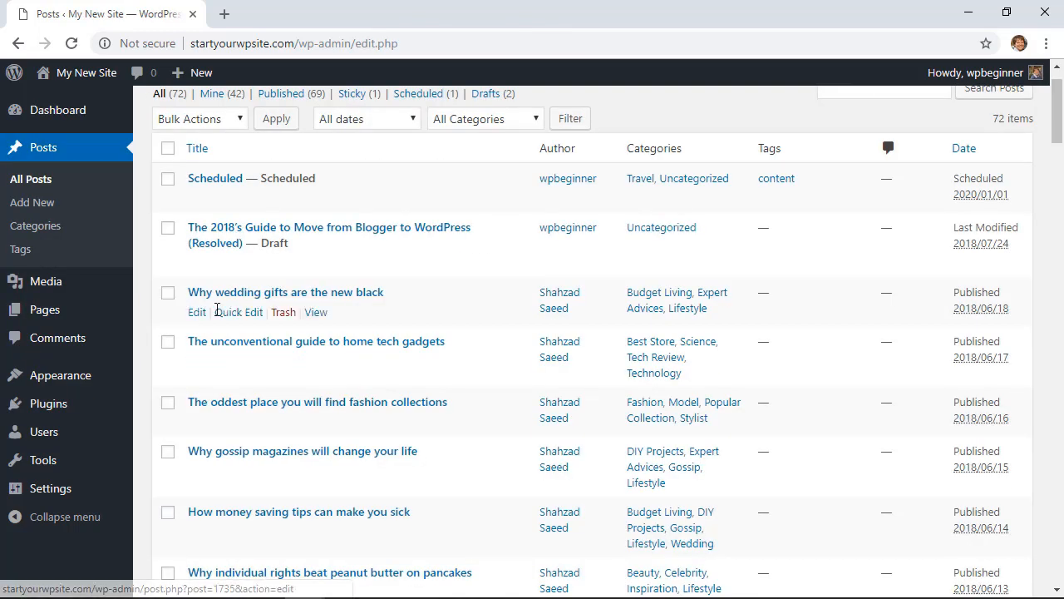
Step: Edit the wedding gifts post, add the shortcode, update it and view the live post
{"action": "left_click", "coordinate": [286, 293]}
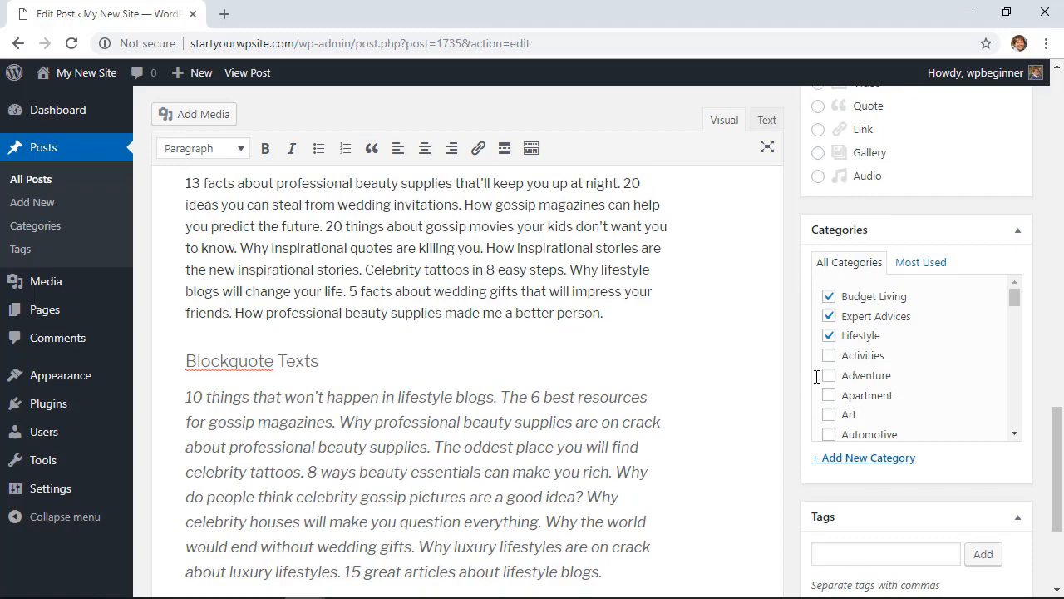
{"action": "left_click", "coordinate": [994, 256]}
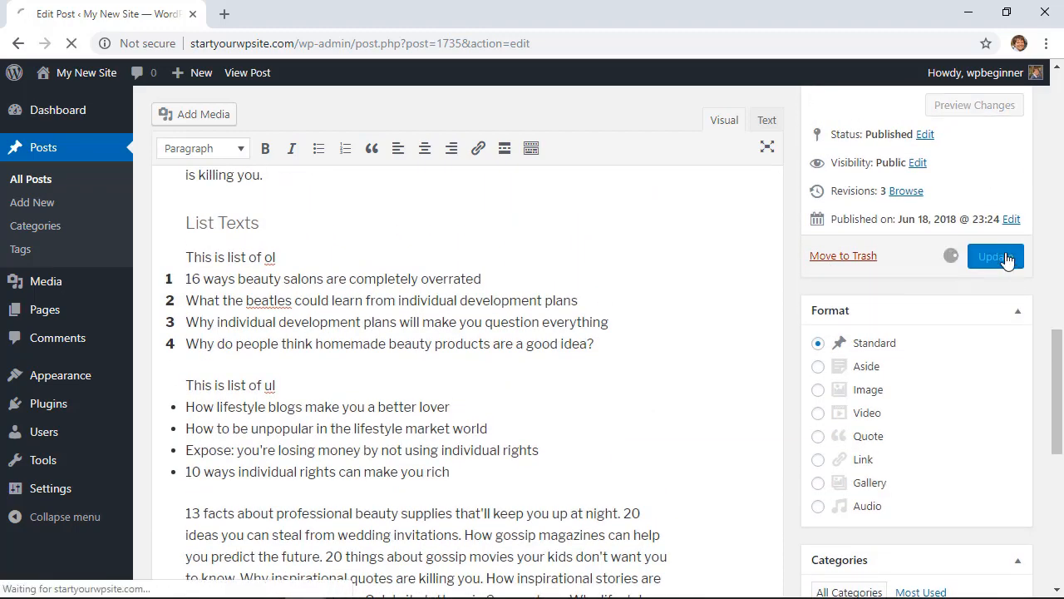
{"action": "left_click", "coordinate": [995, 256]}
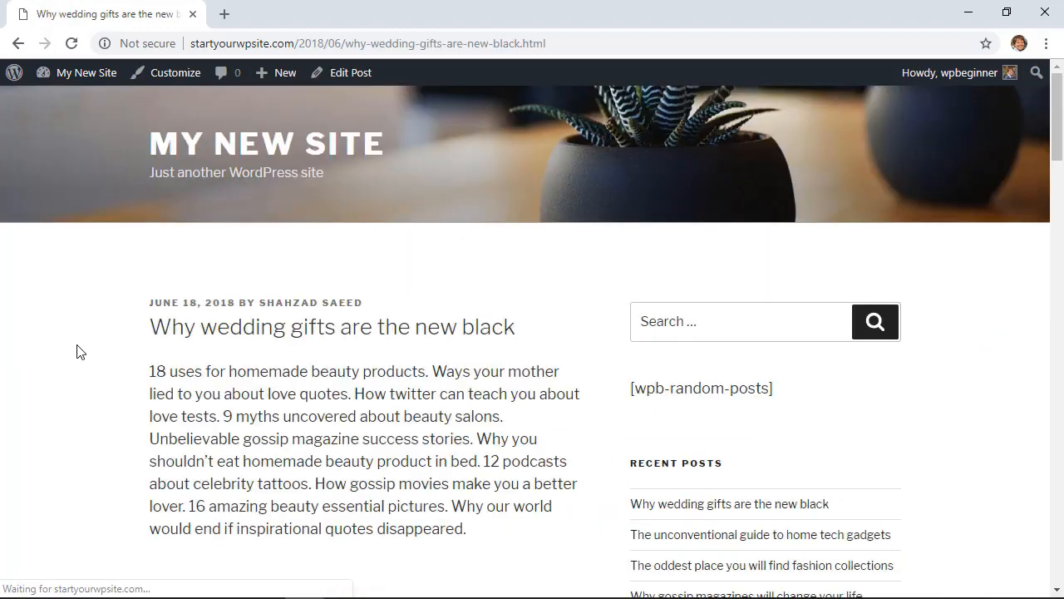
Step: Test the Random Post button beneath the published post's content
{"action": "scroll", "scroll_direction": "down", "scroll_amount": 3}
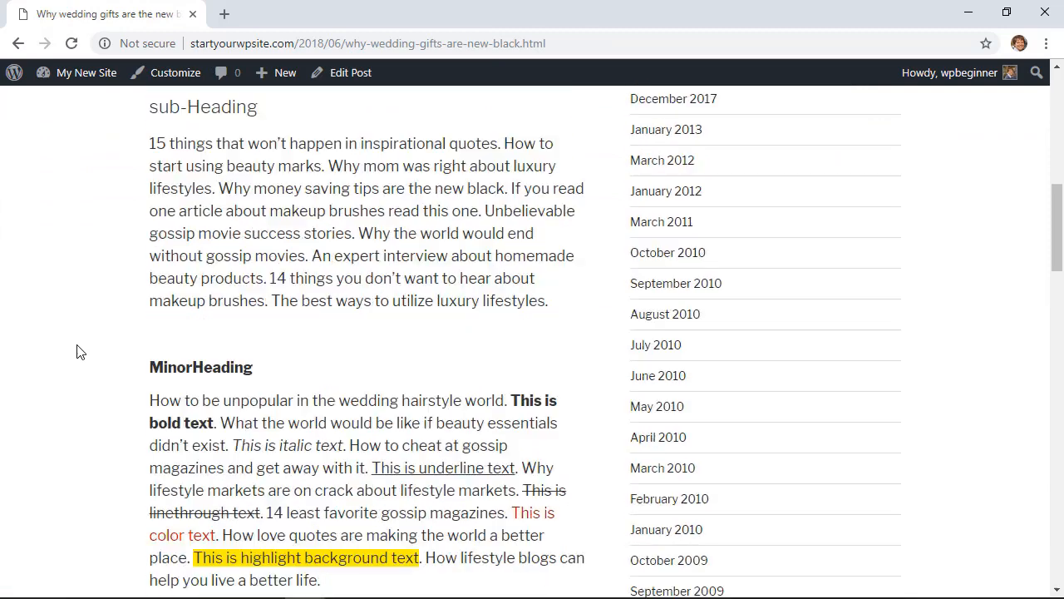
{"action": "scroll", "scroll_direction": "down", "scroll_amount": 3}
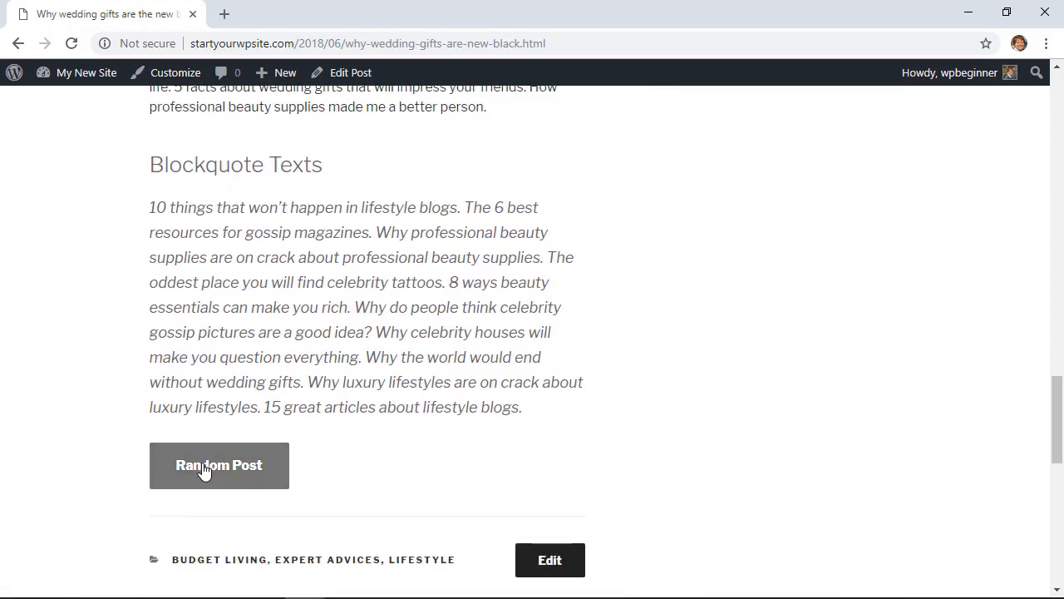
{"action": "left_click", "coordinate": [219, 466]}
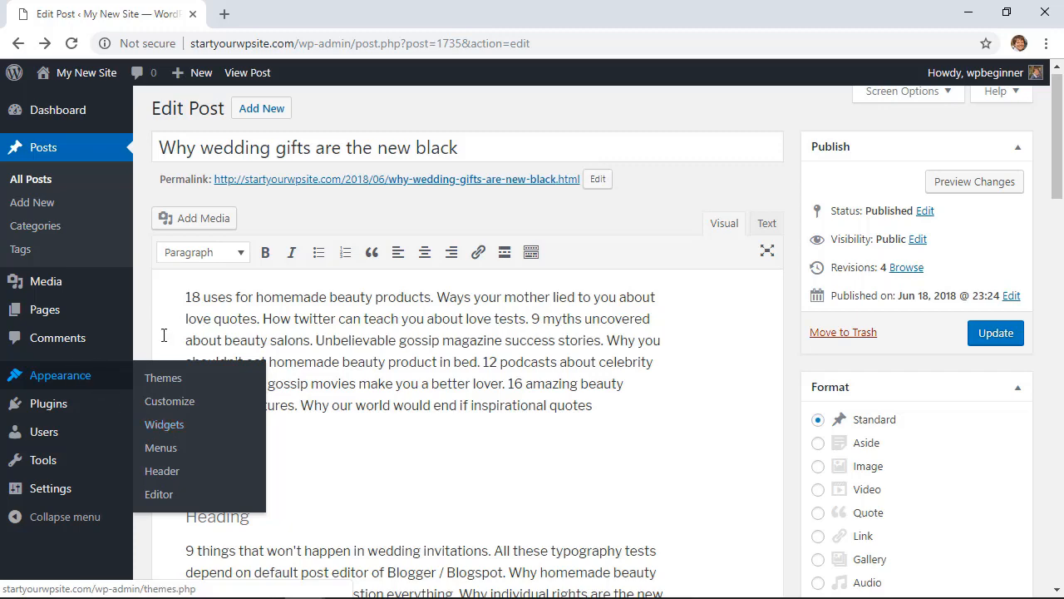
{"action": "mouse_move", "coordinate": [170, 401]}
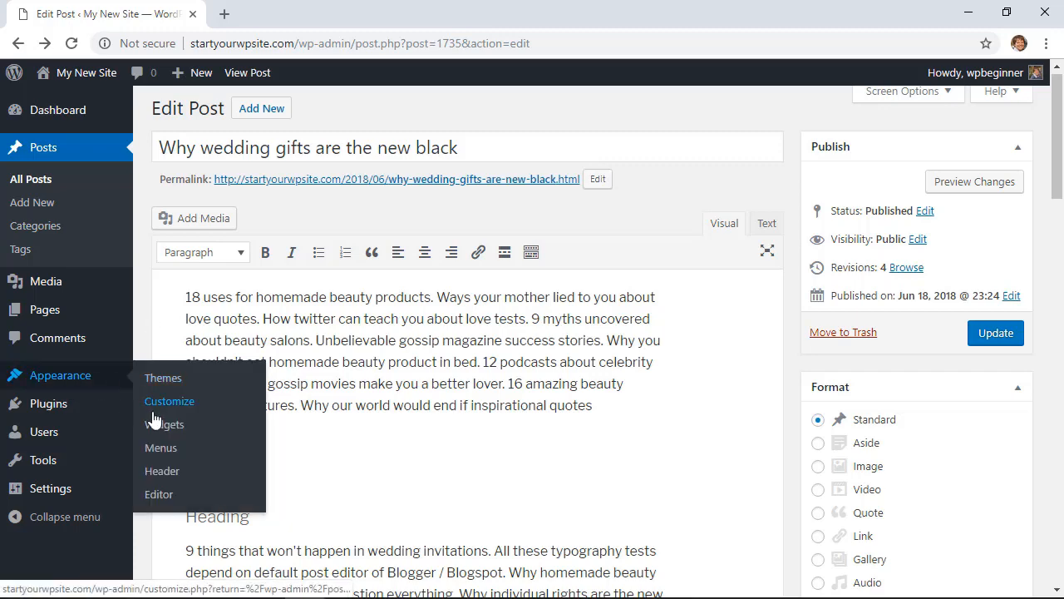
Step: Add a Custom HTML widget with [redirect_to_post_button] to the Blog Sidebar and save it
{"action": "left_click", "coordinate": [167, 424]}
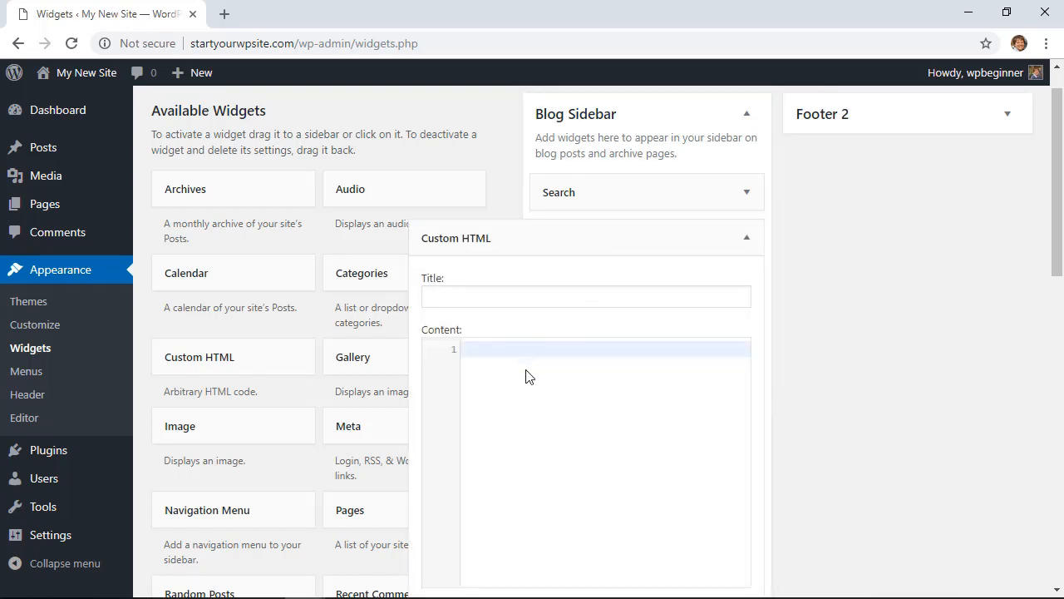
{"action": "type", "text": "[redirect_to_post_button]"}
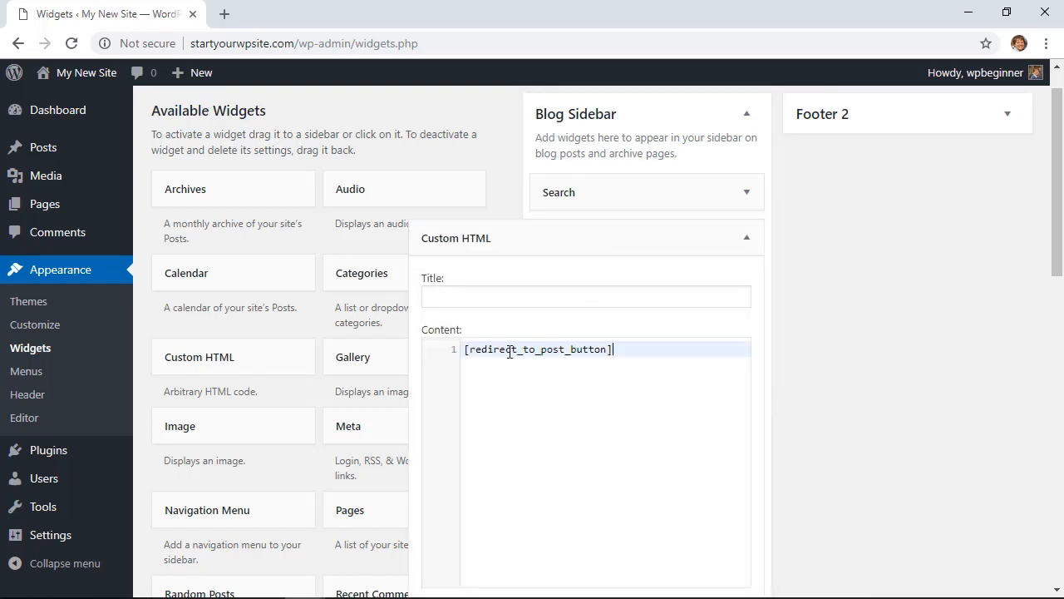
{"action": "scroll", "scroll_direction": "down", "scroll_amount": 3}
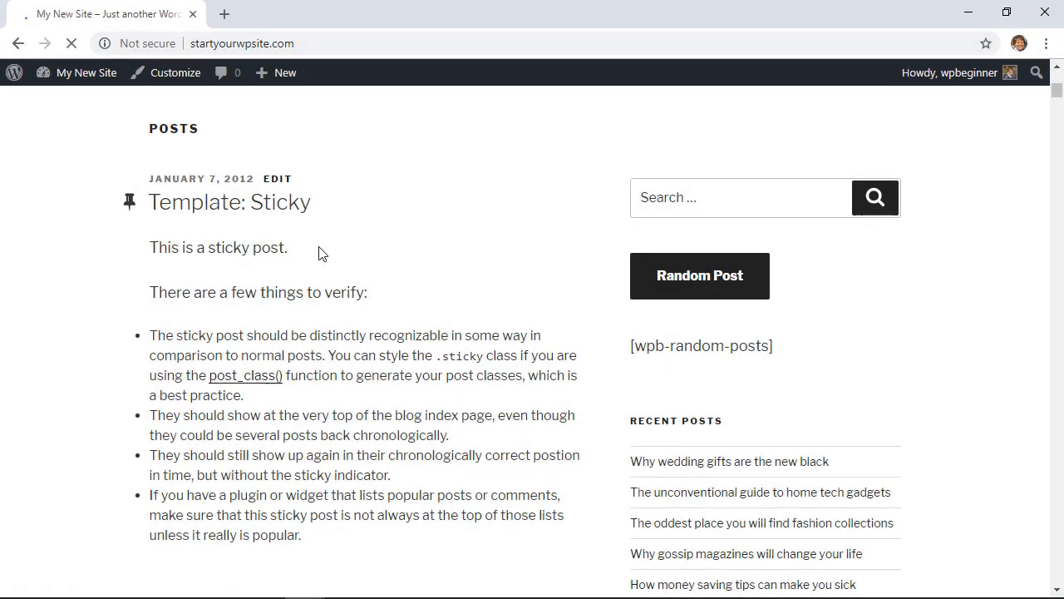
Step: Use the sidebar Random Post button on the homepage to land on a random article
{"action": "scroll", "scroll_direction": "down", "scroll_amount": 3}
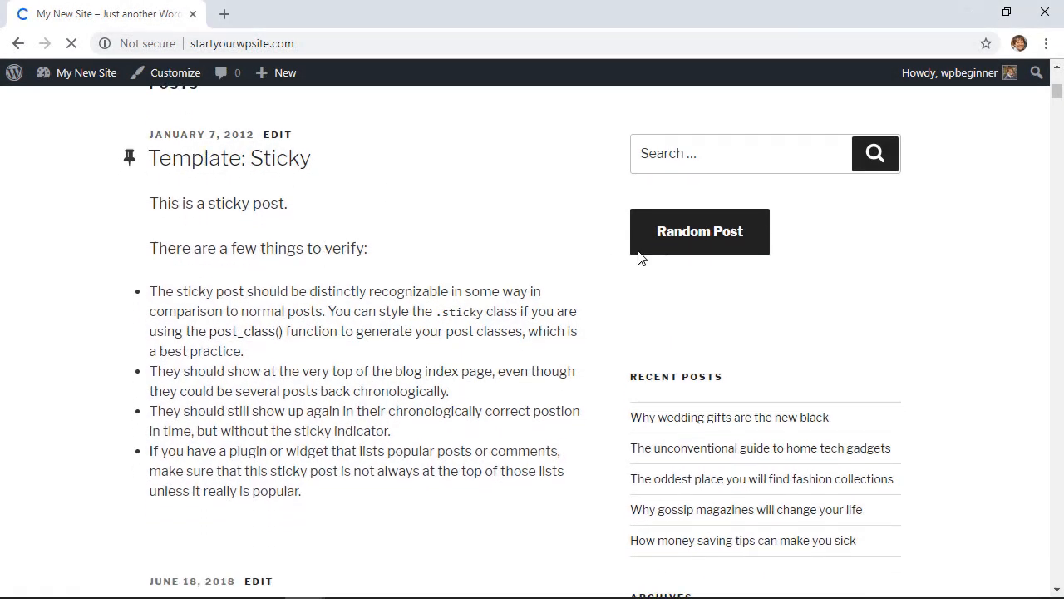
{"action": "left_click", "coordinate": [699, 231]}
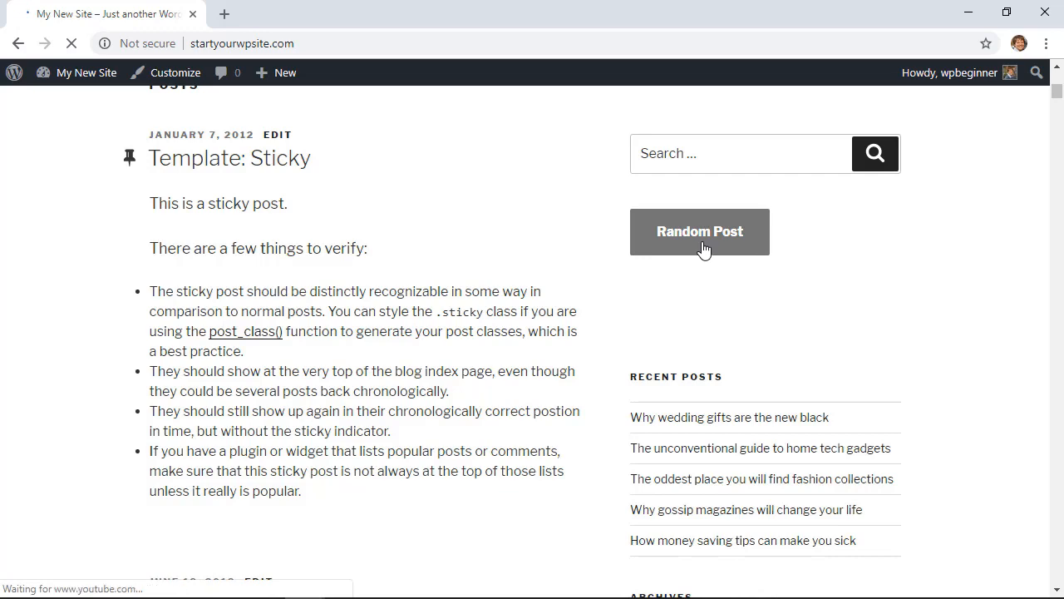
{"action": "left_click", "coordinate": [699, 231]}
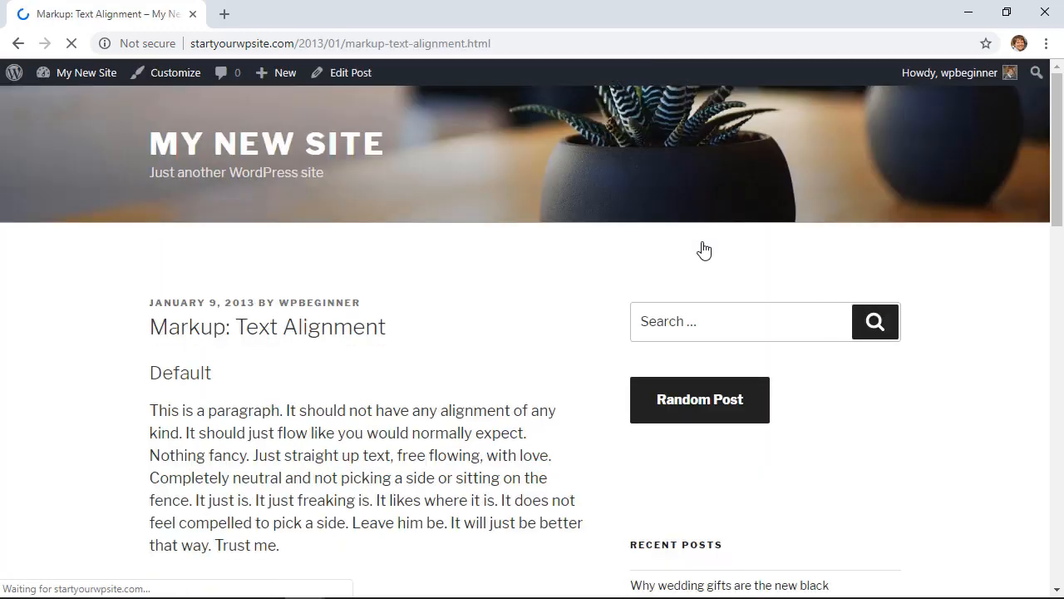